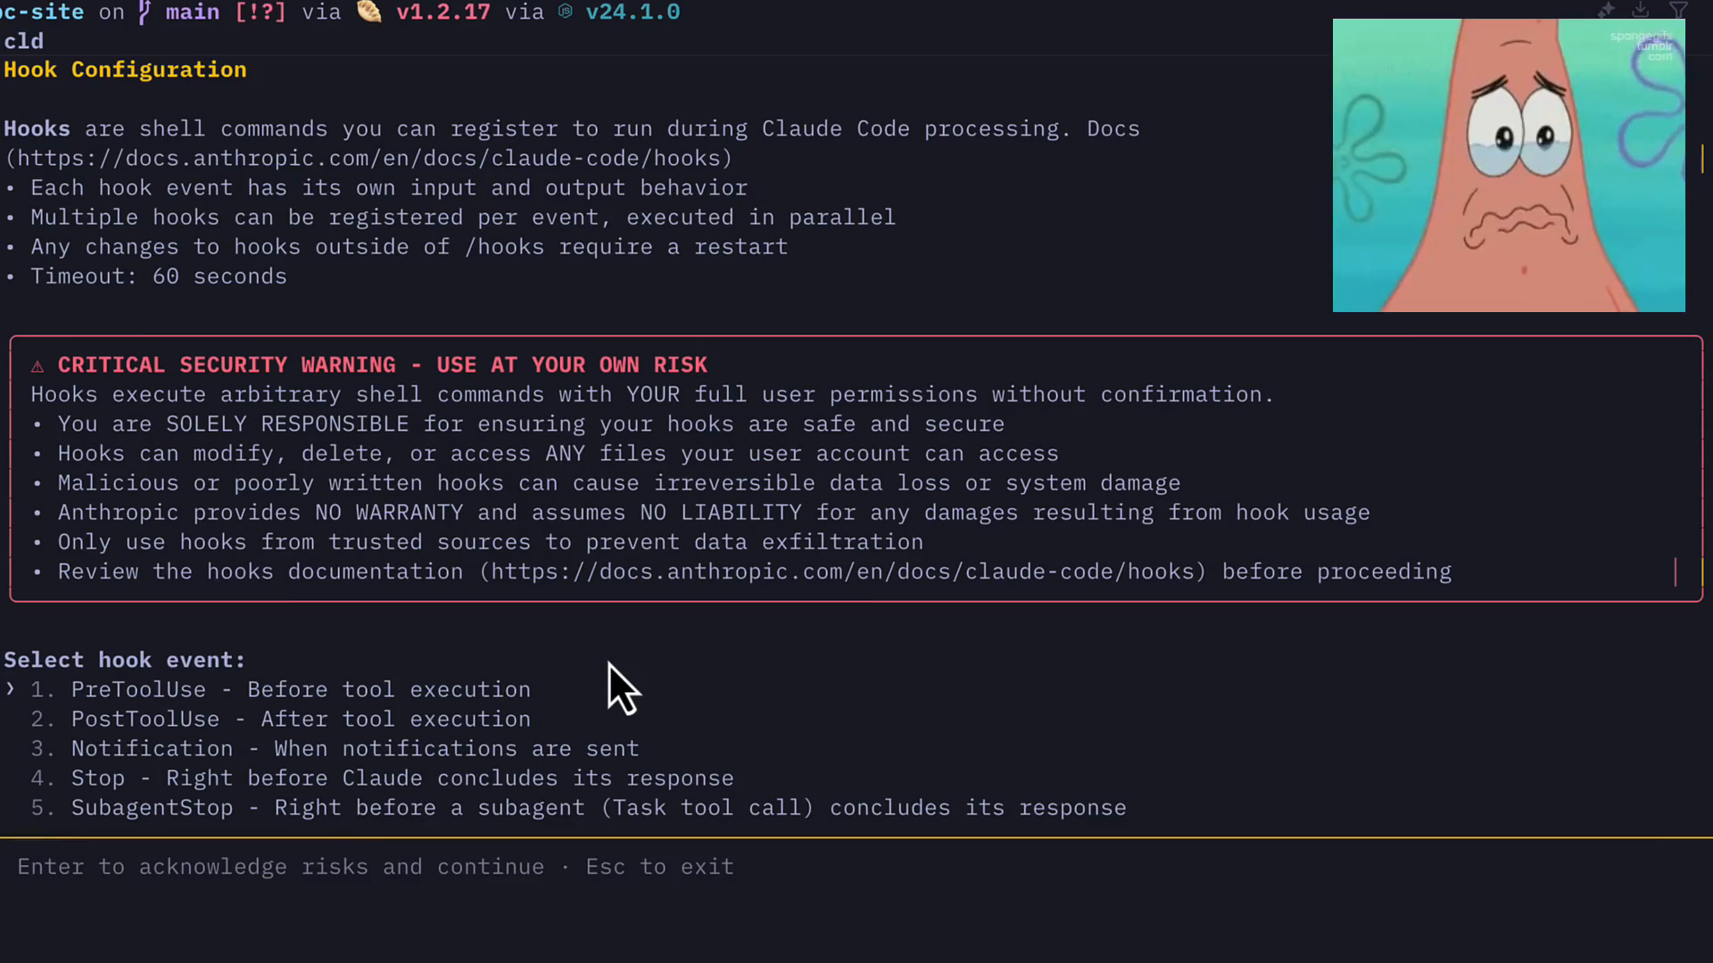
{"action": "mouse_move", "coordinate": [328, 852]}
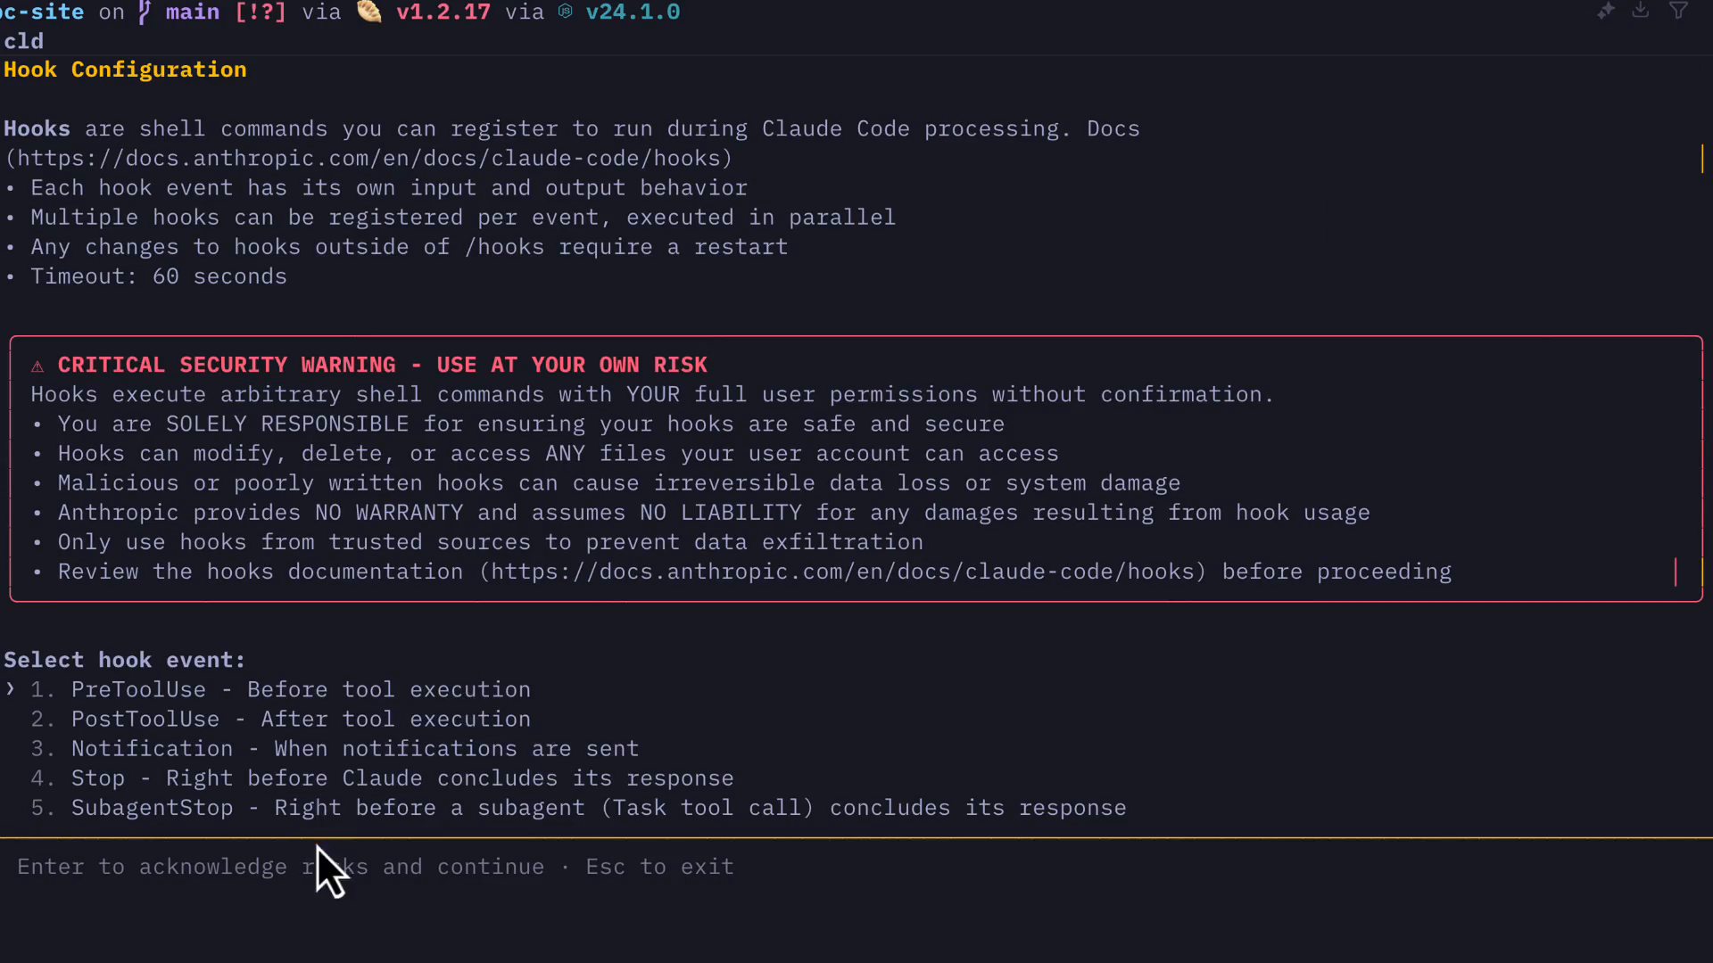
Add a Bash PreToolUse hook running 'uv run ~/.claude/hooks/log_pre_tool_use.py' in settings.json
{"action": "key", "text": "down"}
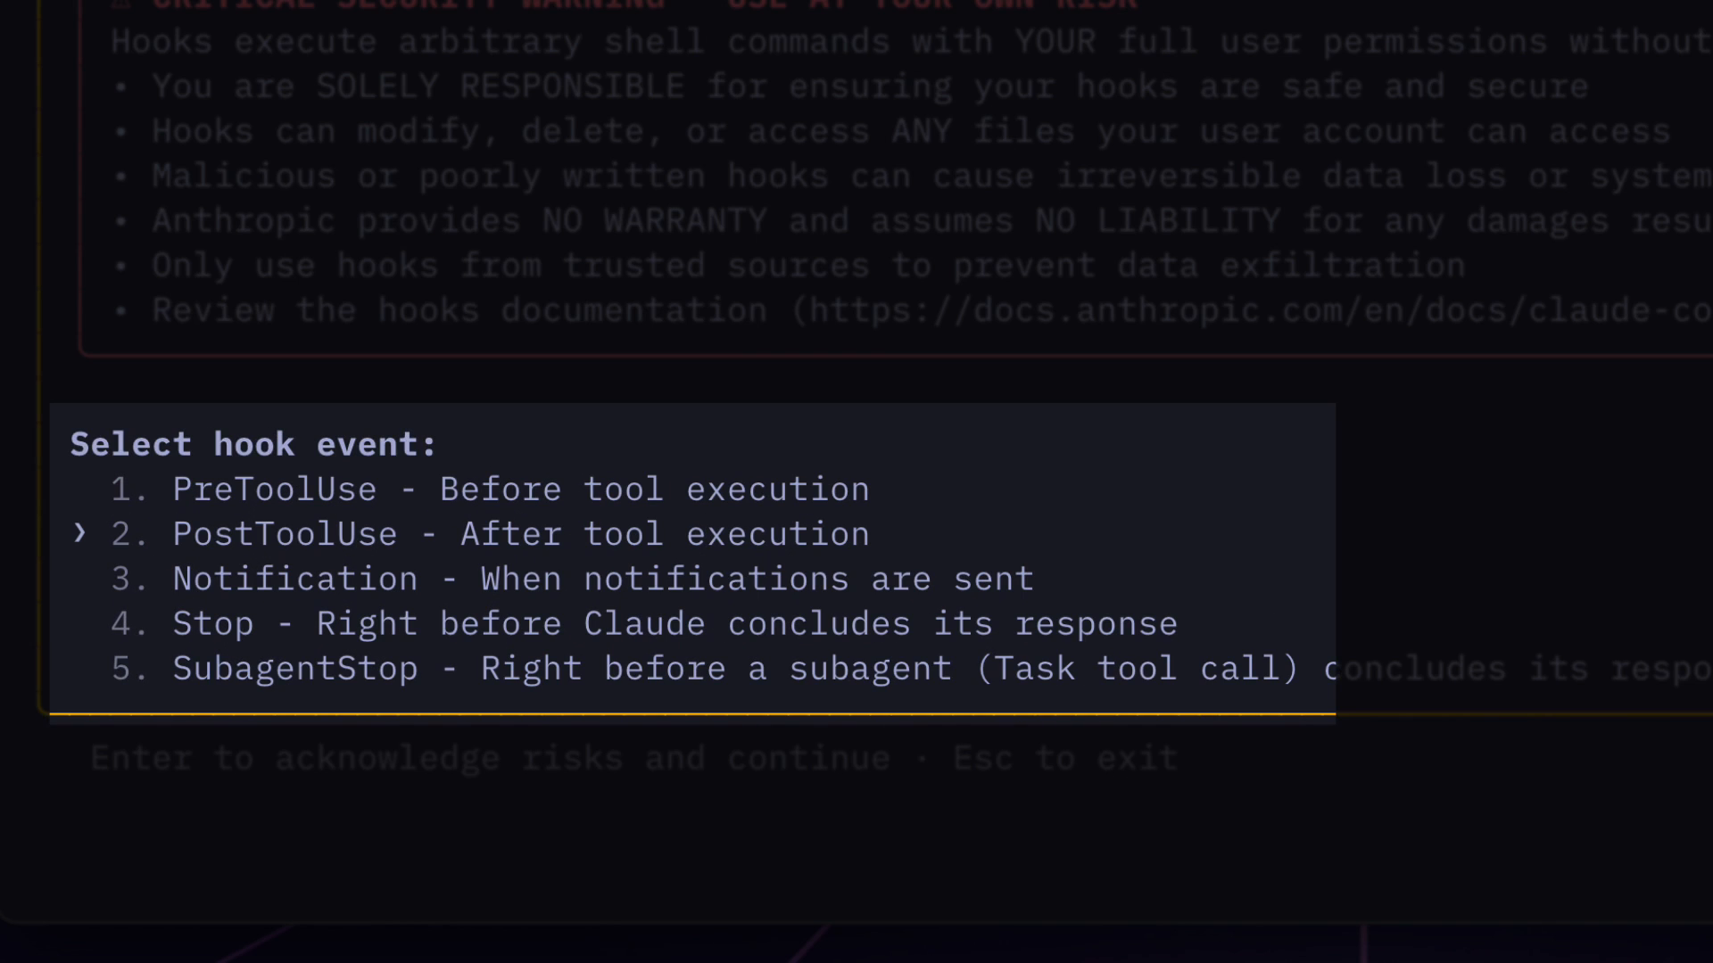
{"action": "key", "text": "down"}
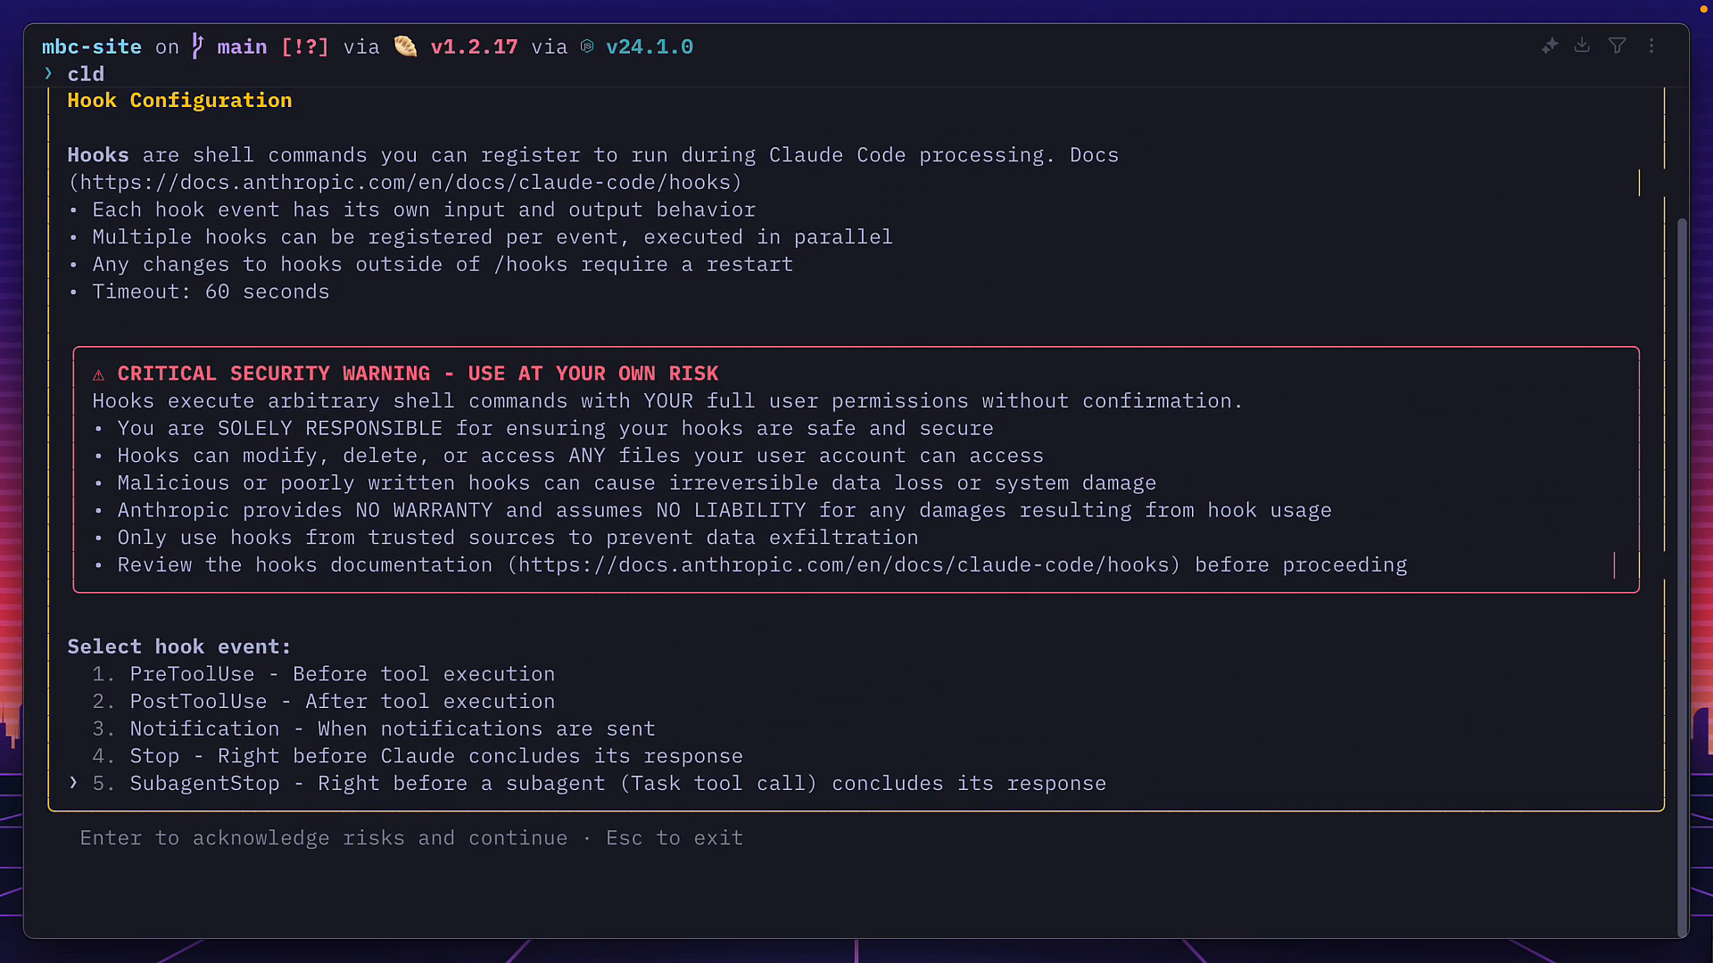
{"action": "key", "text": "up"}
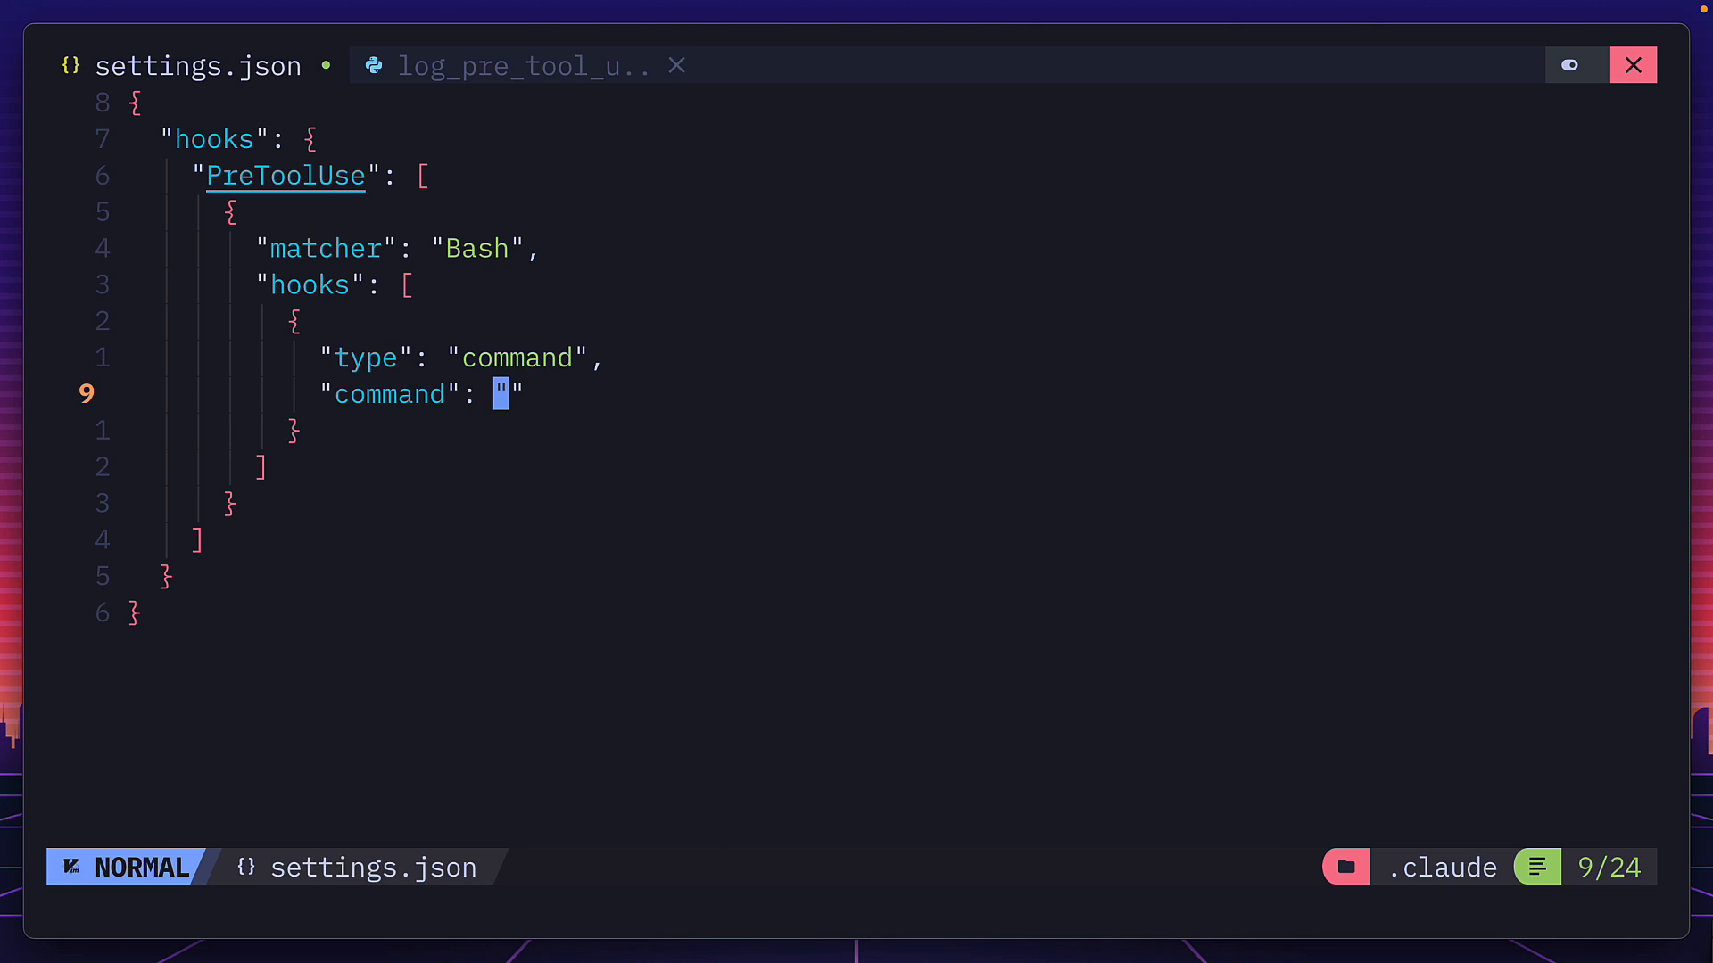
{"action": "type", "text": "uv run ~/.claude/hooks/log_pre_tool_use.py"}
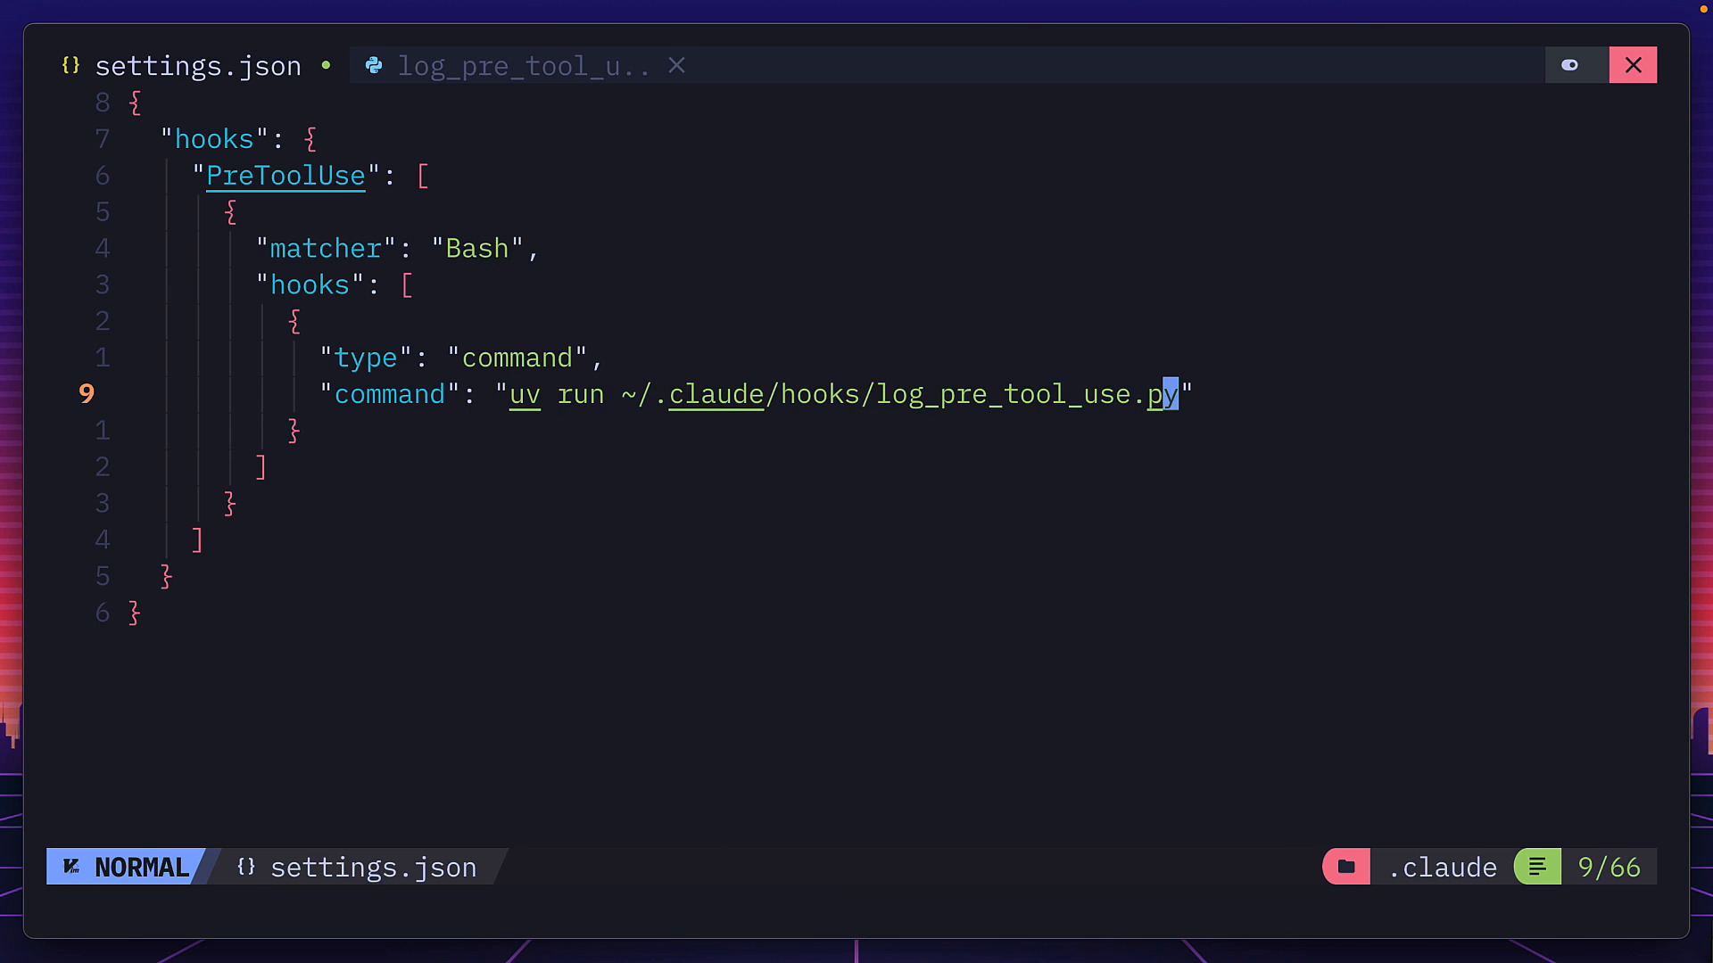
Review the log_pre_tool_use.py script's input reading and log entry code
{"action": "left_click", "coordinate": [525, 64]}
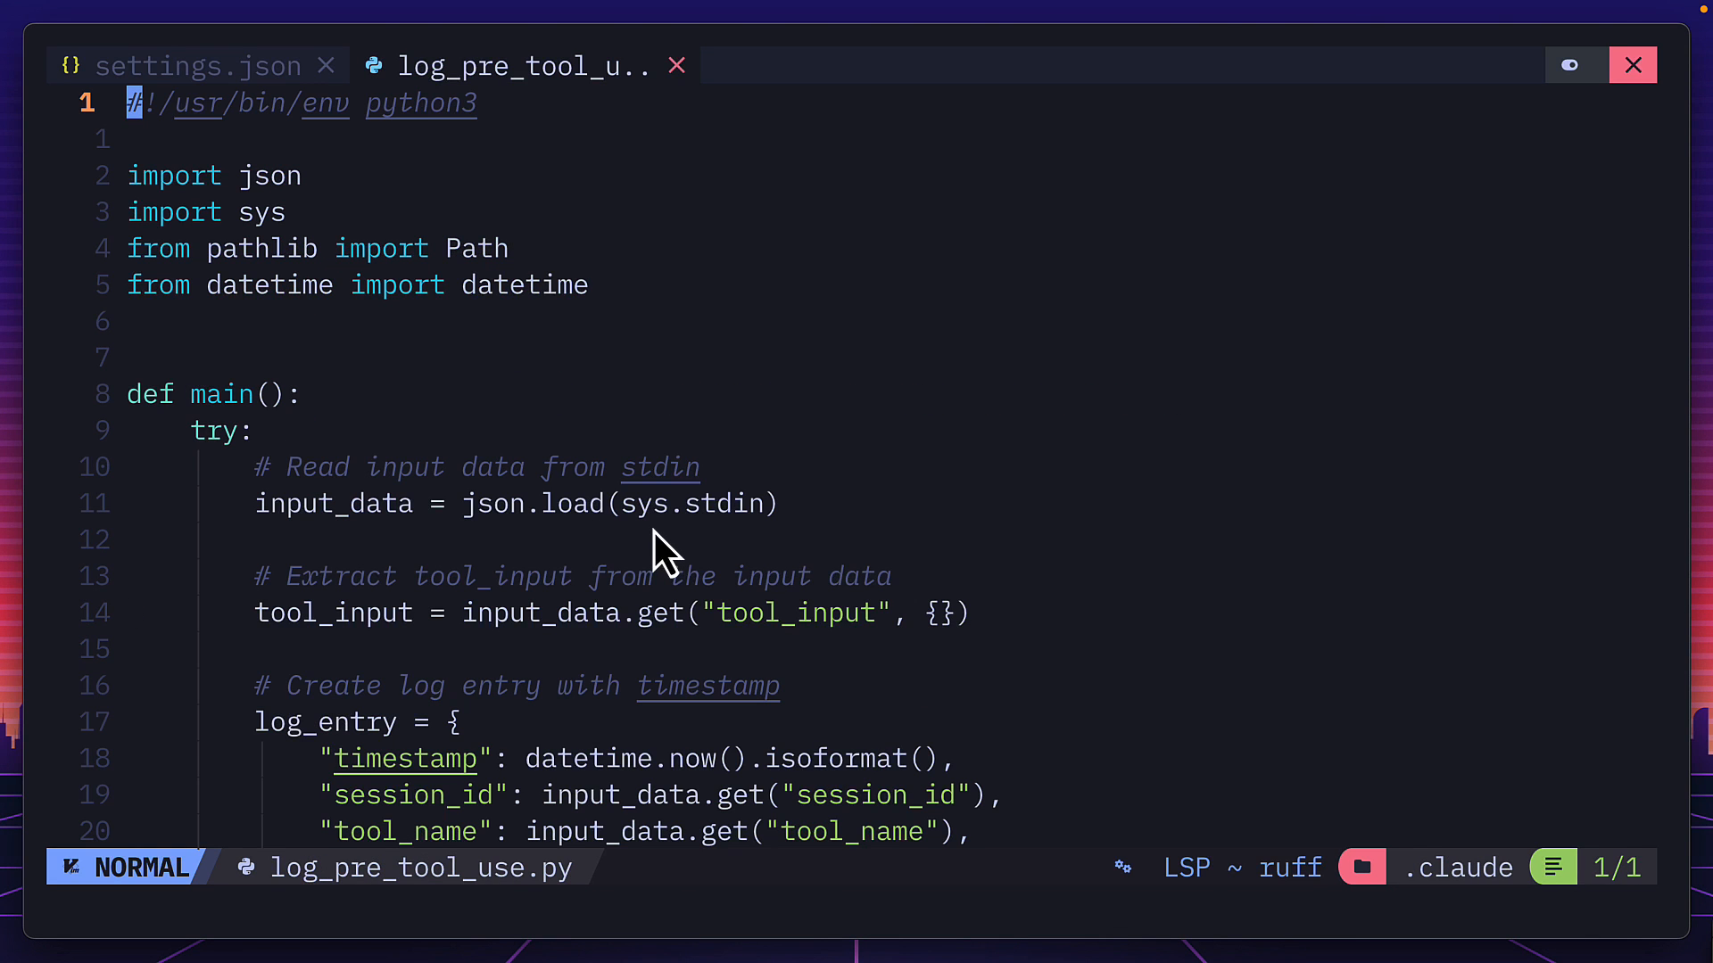
{"action": "scroll", "scroll_direction": "down", "scroll_amount": 3}
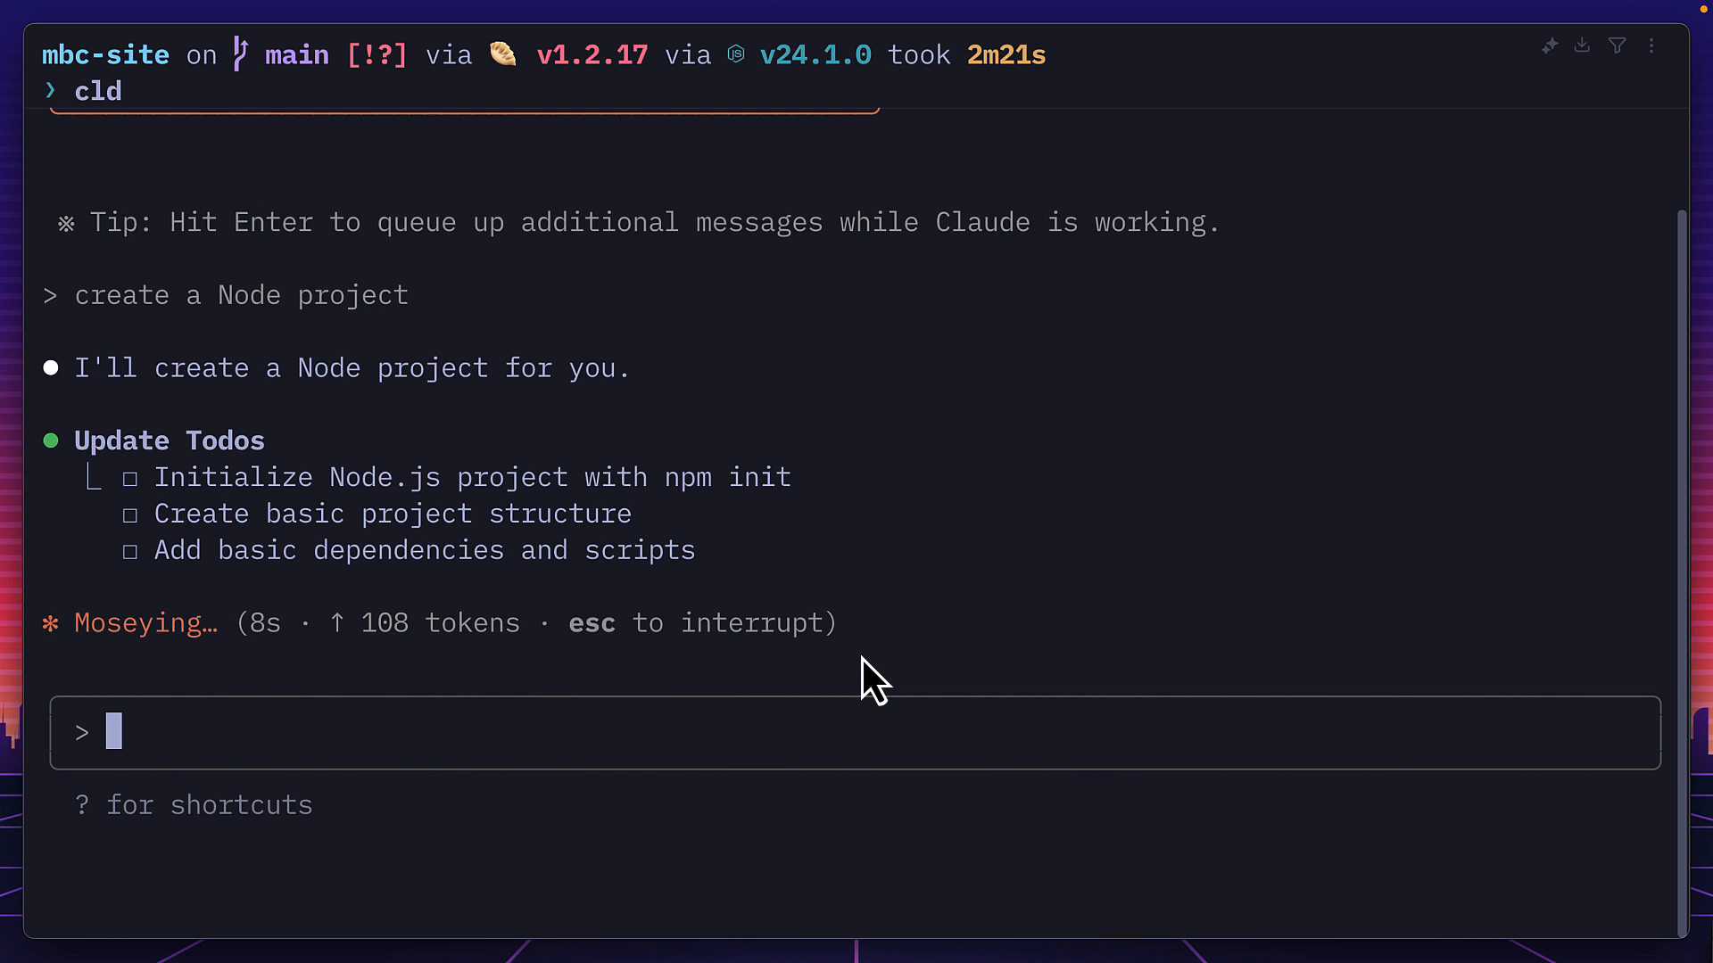
{"action": "mouse_move", "coordinate": [260, 330]}
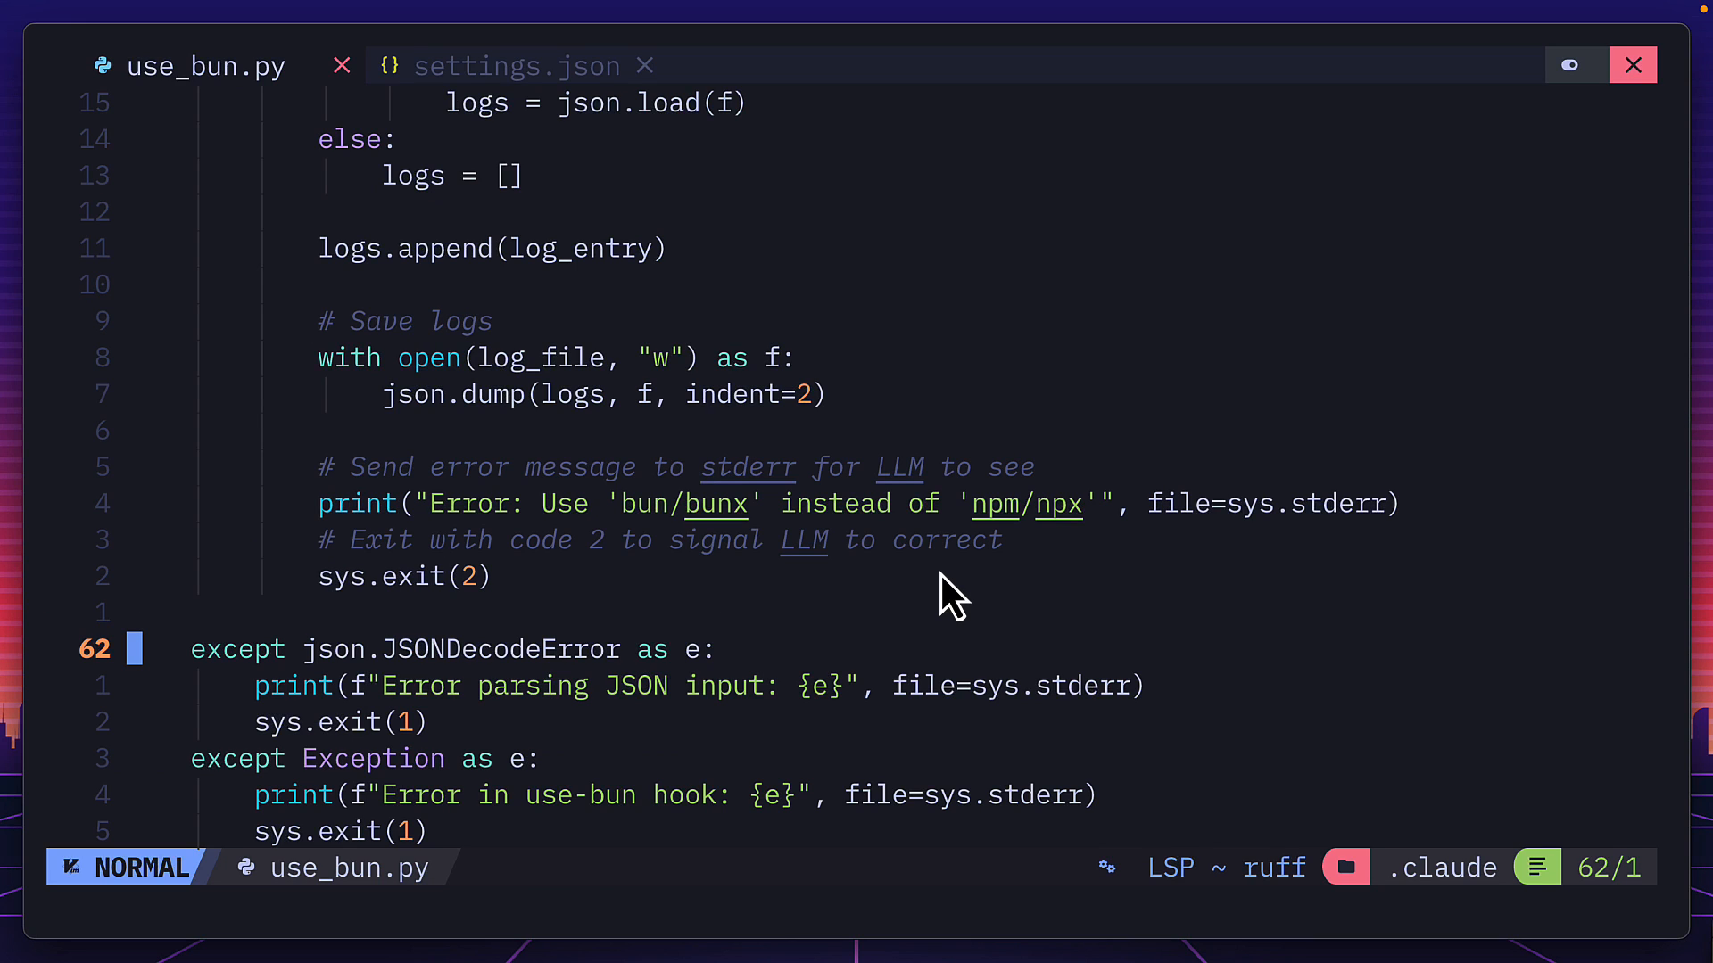
{"action": "mouse_move", "coordinate": [1032, 551]}
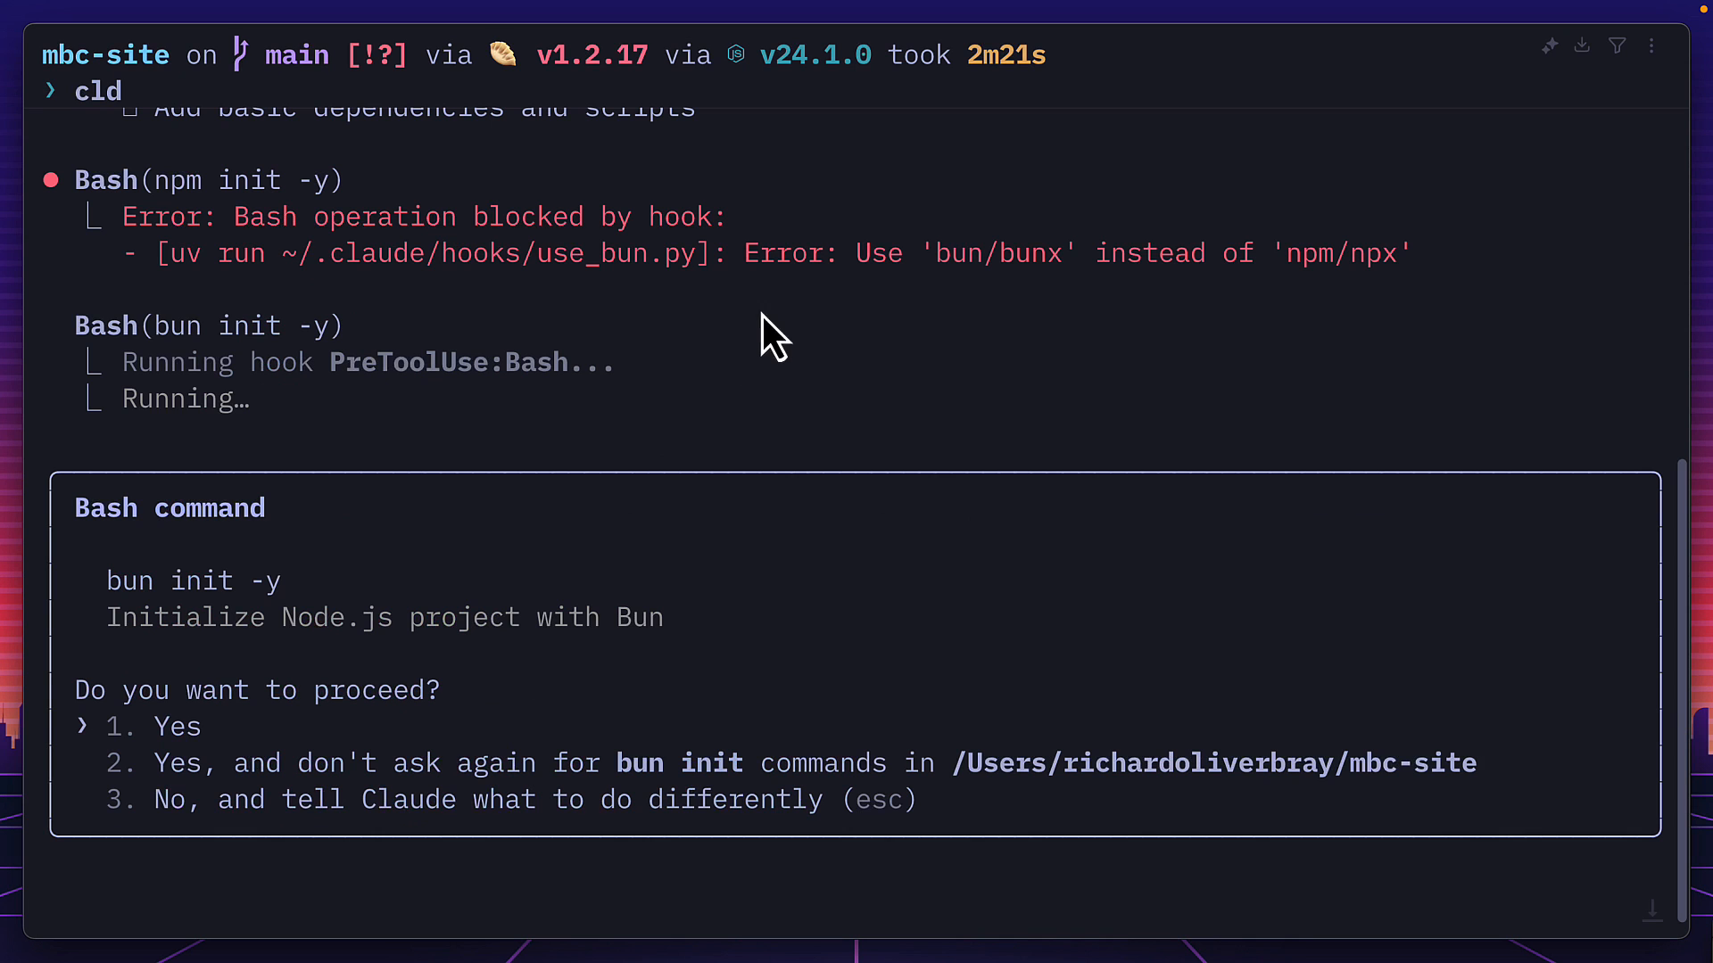
{"action": "mouse_move", "coordinate": [273, 612]}
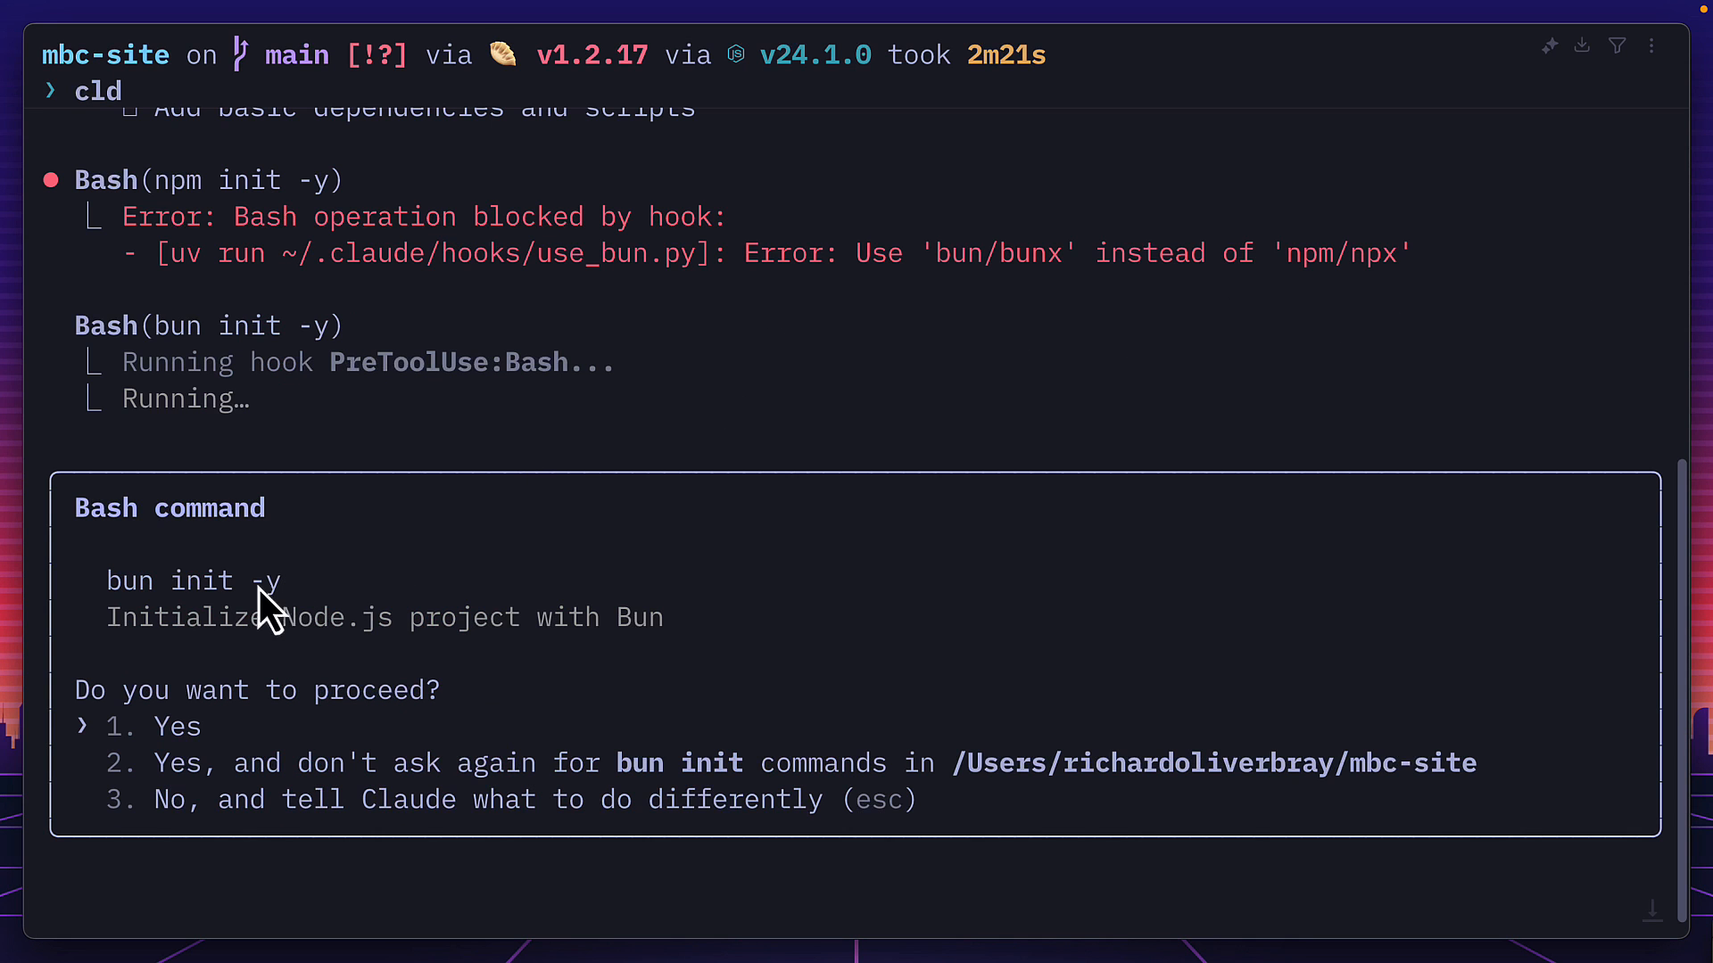
Approve running bun init -y after the hook blocks npm init
{"action": "left_click", "coordinate": [177, 726]}
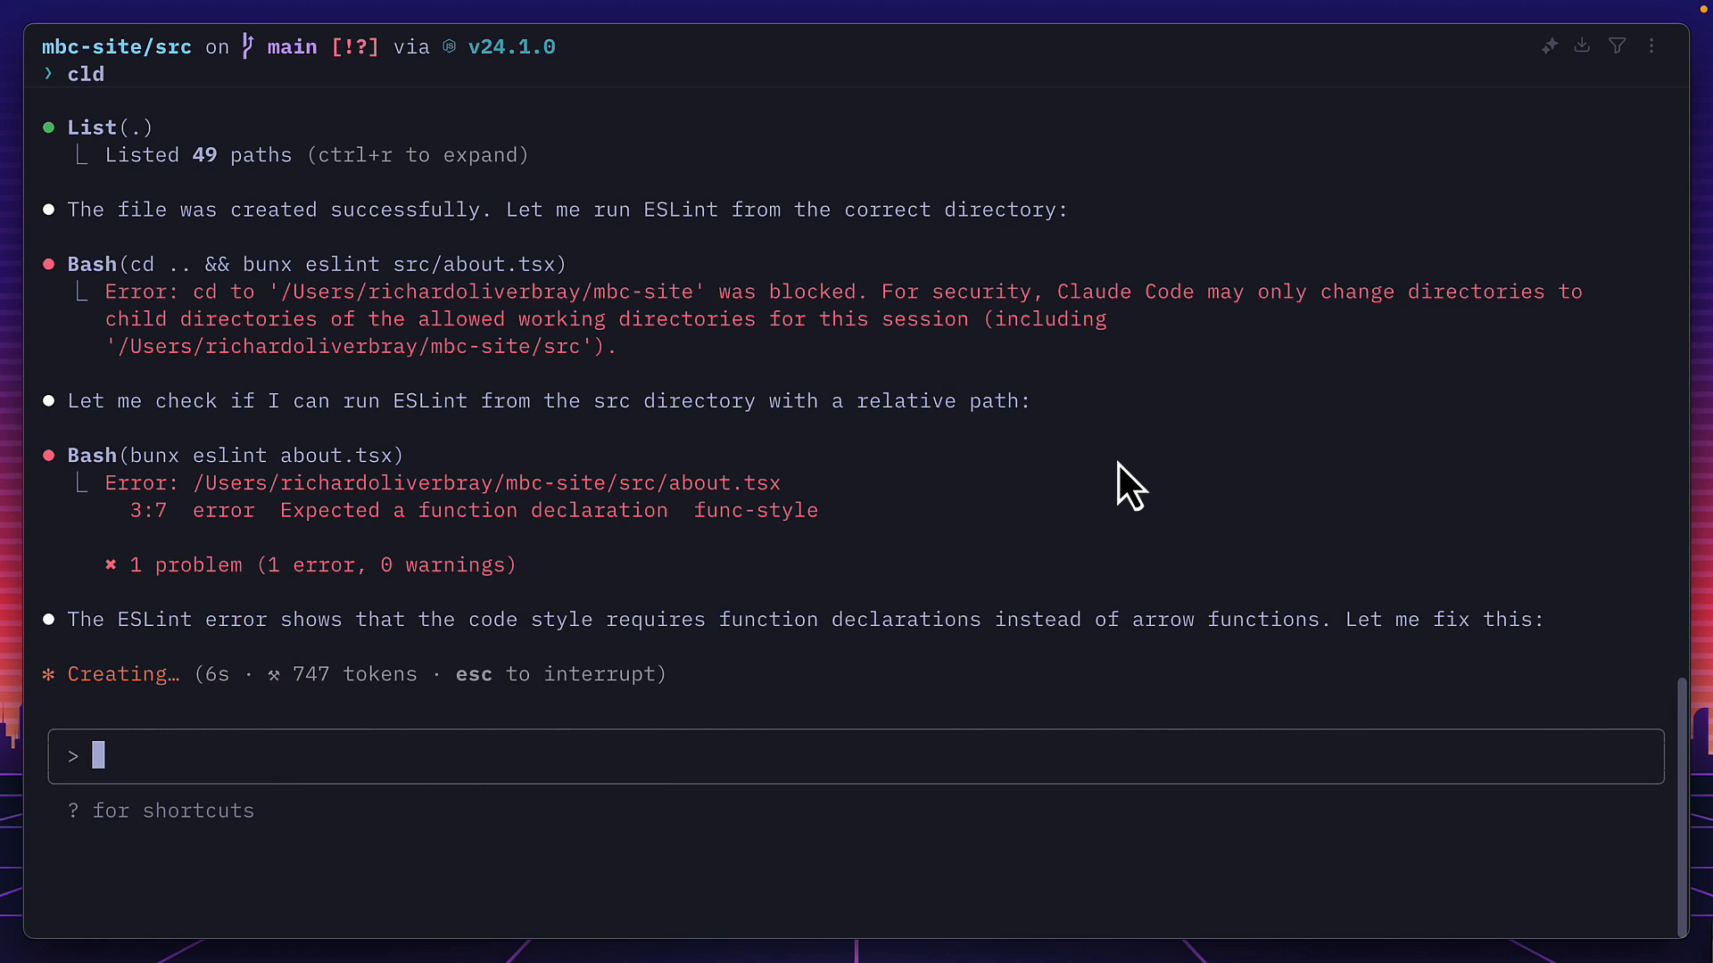